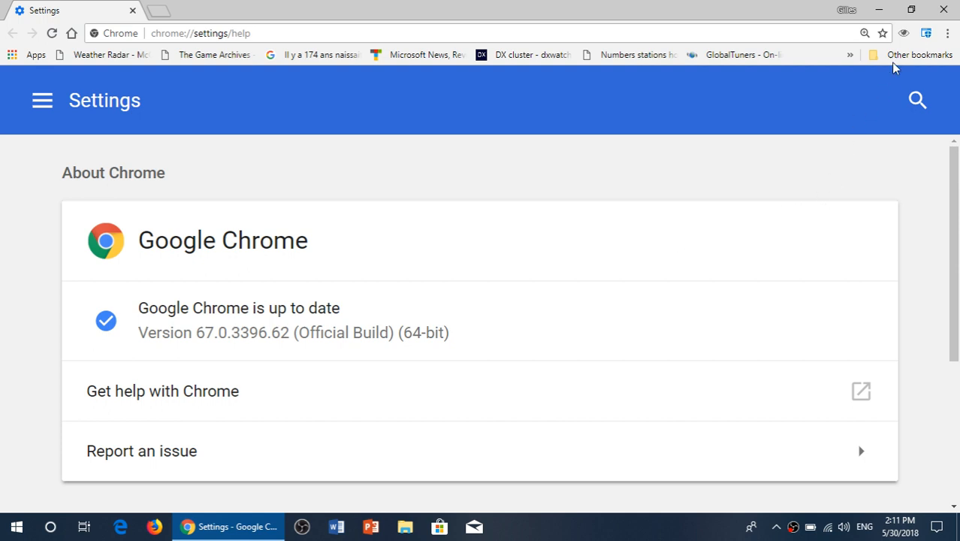
mouse_move(947, 33)
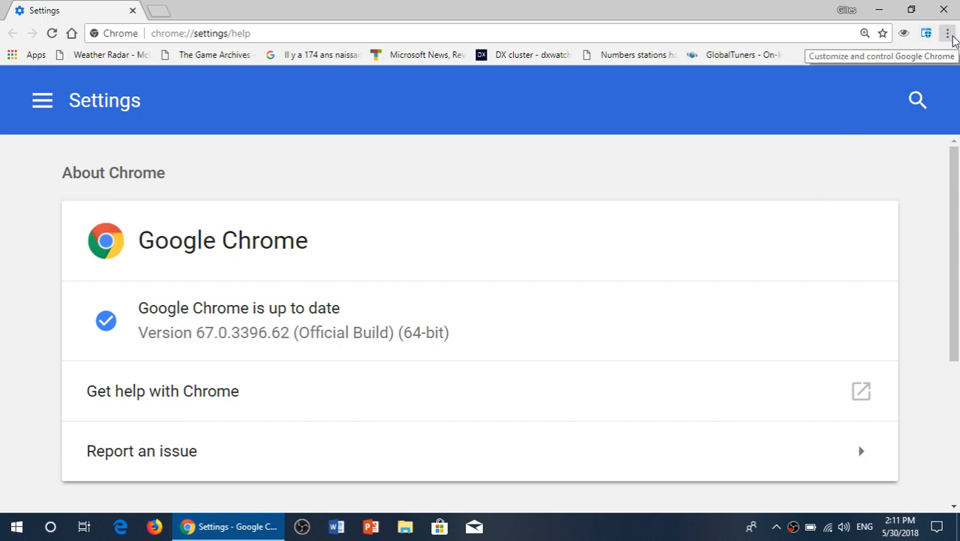
left_click(948, 33)
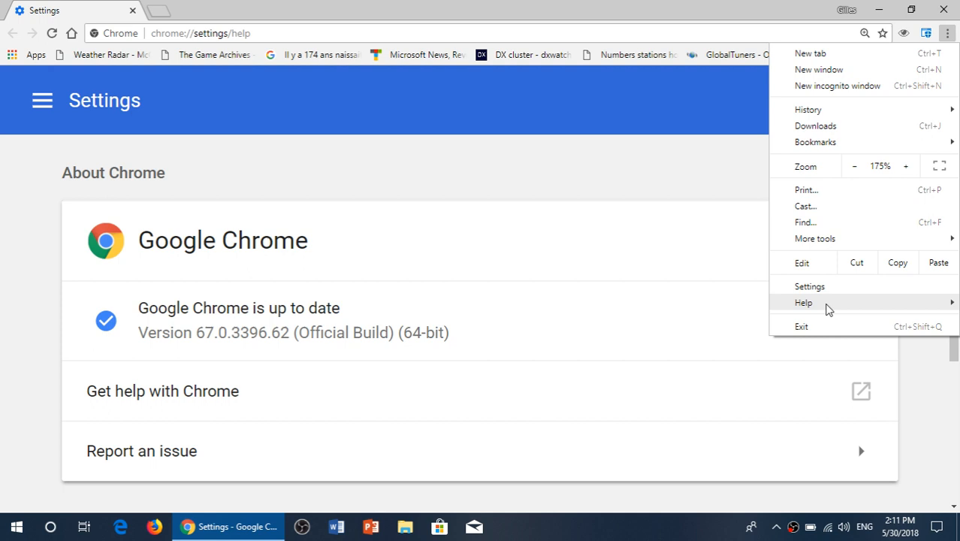
left_click(803, 303)
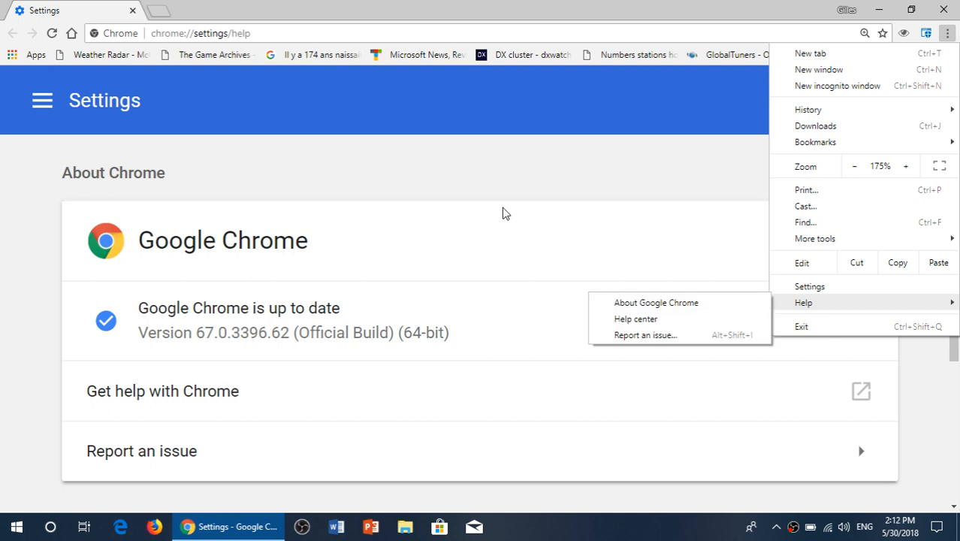
left_click(624, 365)
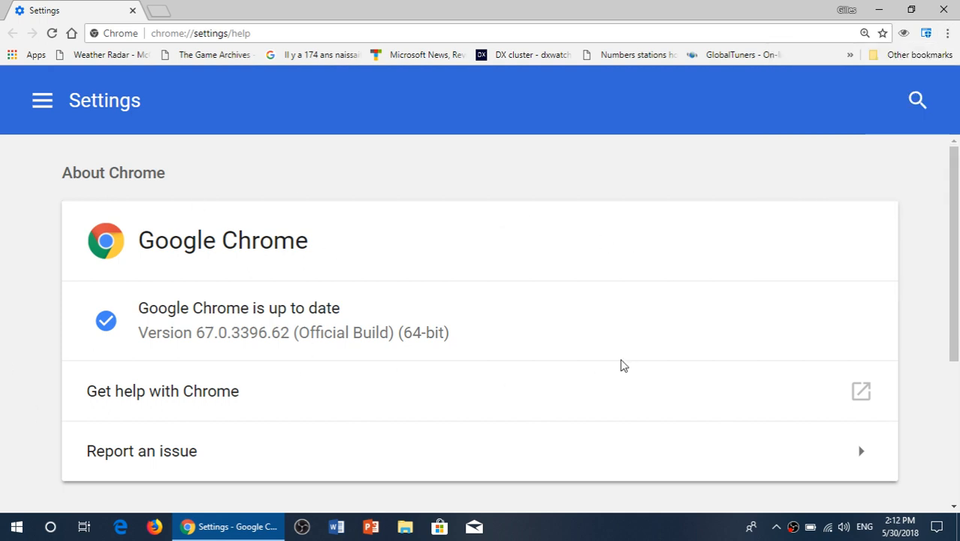